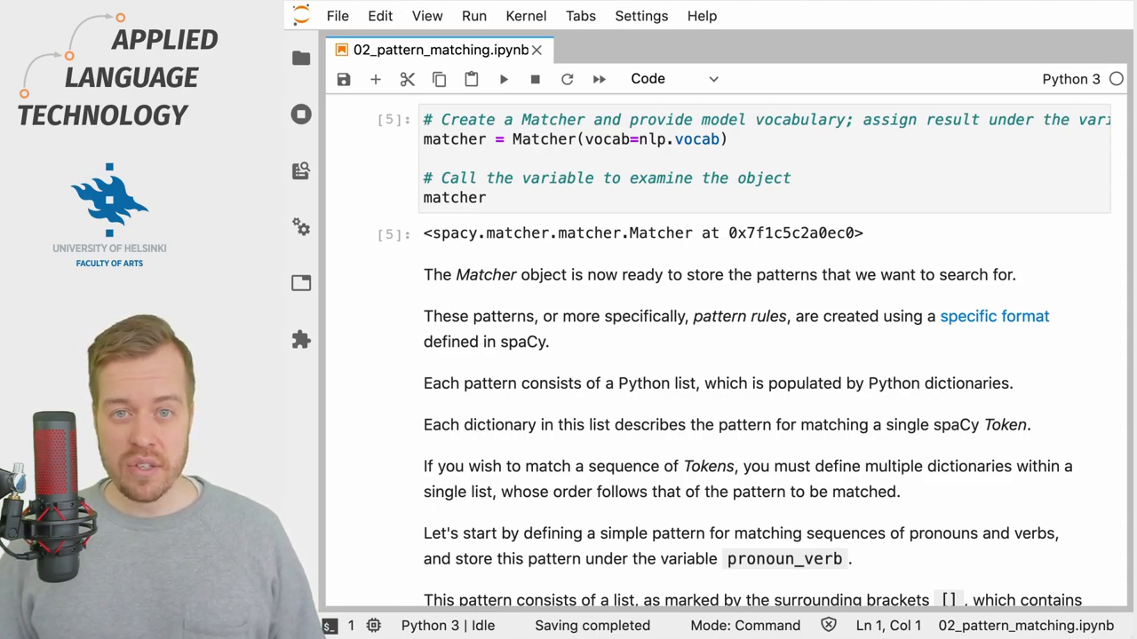
# Move past the Matcher explanation to the pronoun_verb pattern cell (pronoun followed by verb)
pyautogui.scroll(-3)
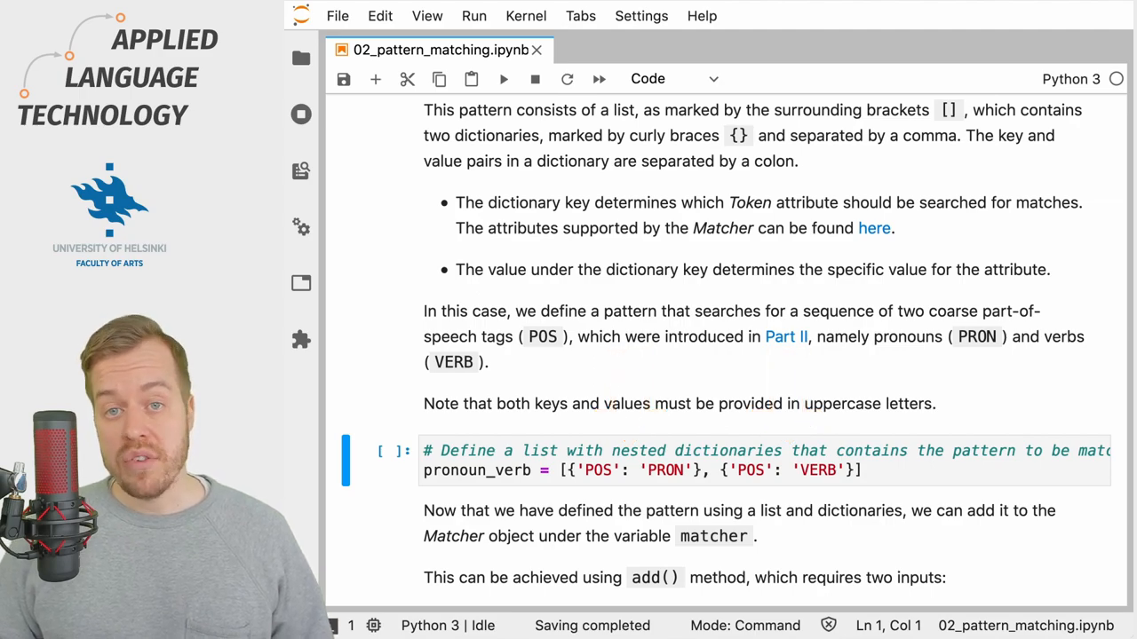
# Reach the cell adding pronoun_verb to the matcher under the name 'pronoun+verb'
pyautogui.scroll(-3)
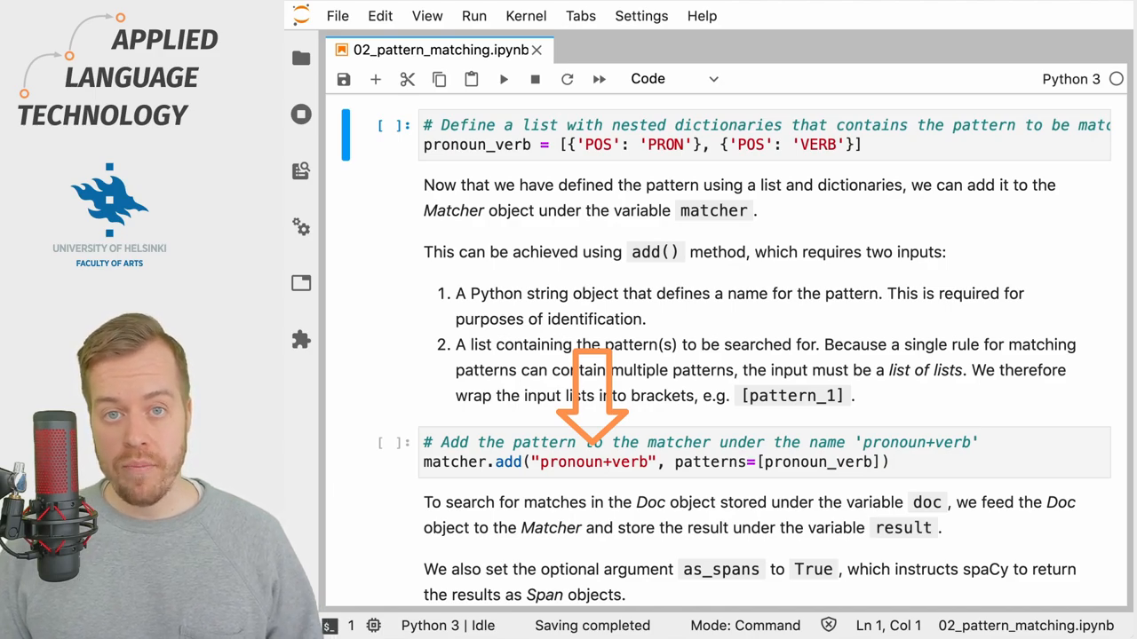
# Run the matcher and inspection cells showing 'It aimed', indices (36, 38) and its label number
pyautogui.scroll(-3)
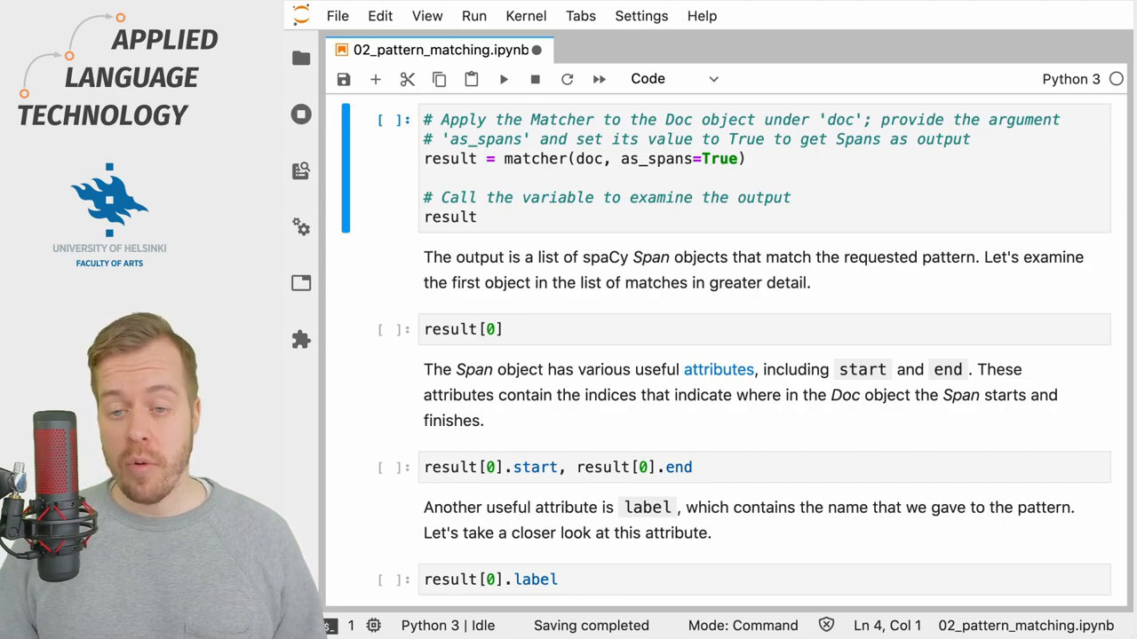
pyautogui.scroll(-3)
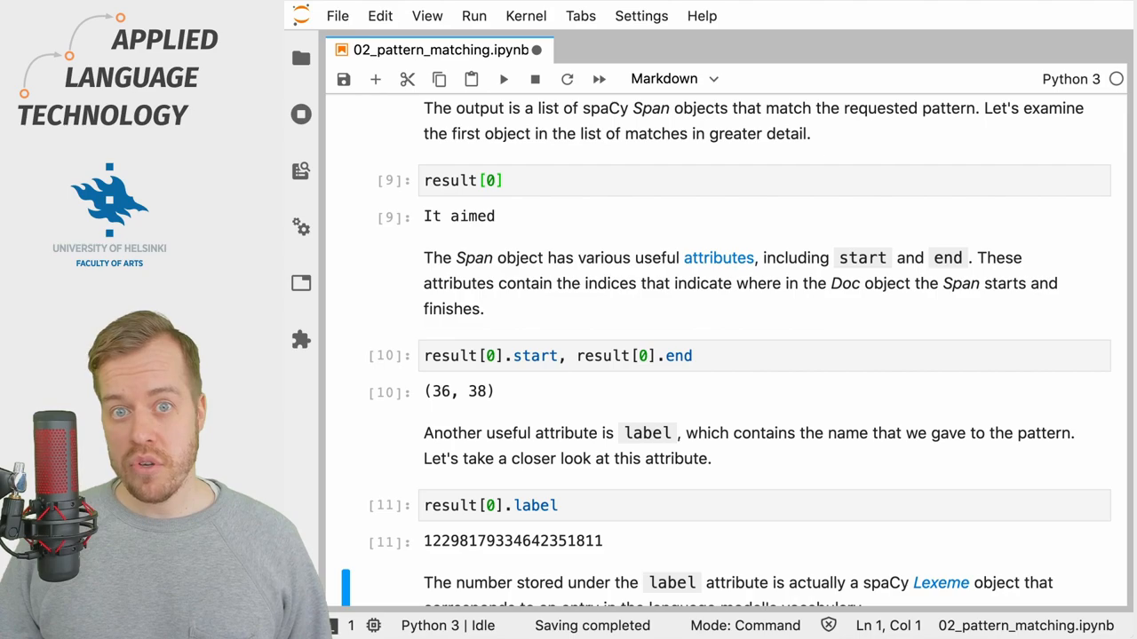
# Run the nlp.vocab lookup cell returning the label text 'pronoun+verb'
pyautogui.scroll(-3)
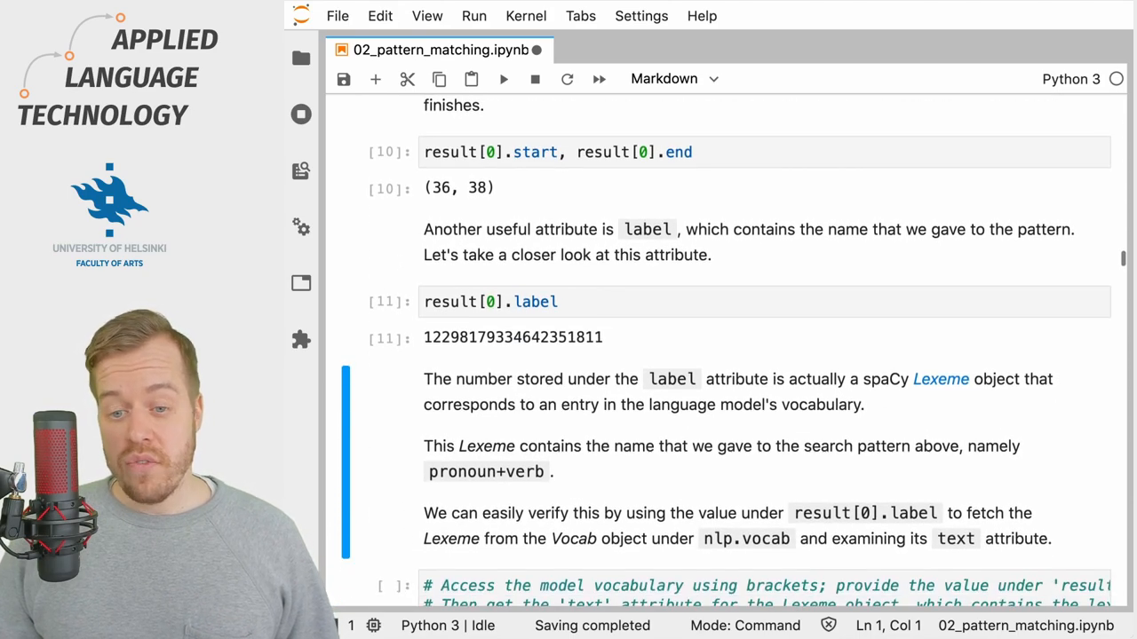
pyautogui.scroll(-3)
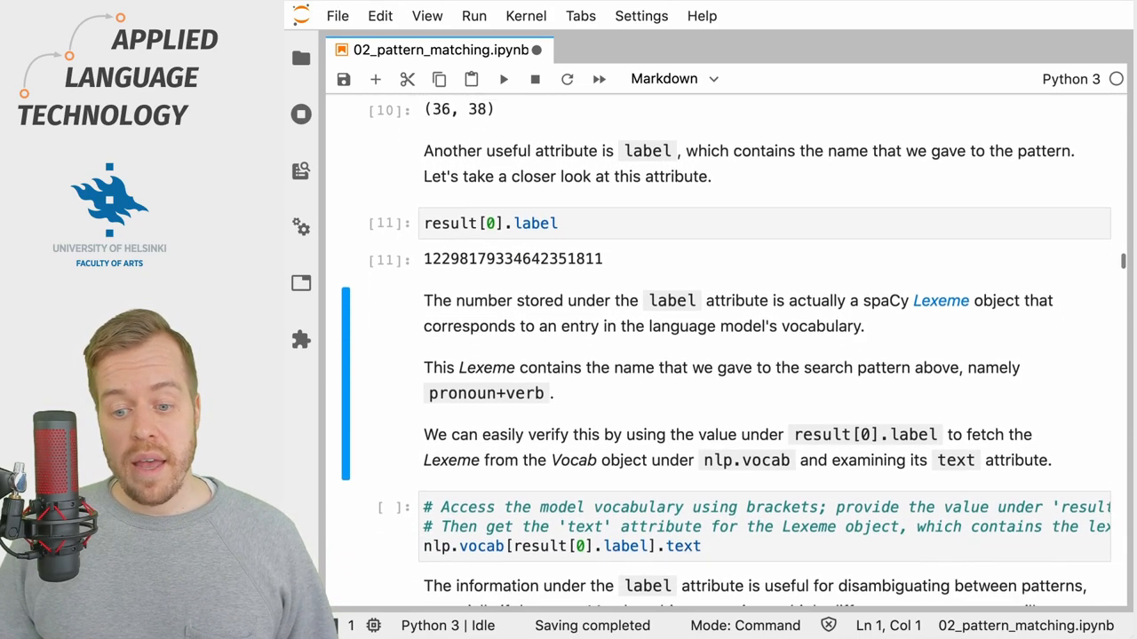
pyautogui.scroll(-3)
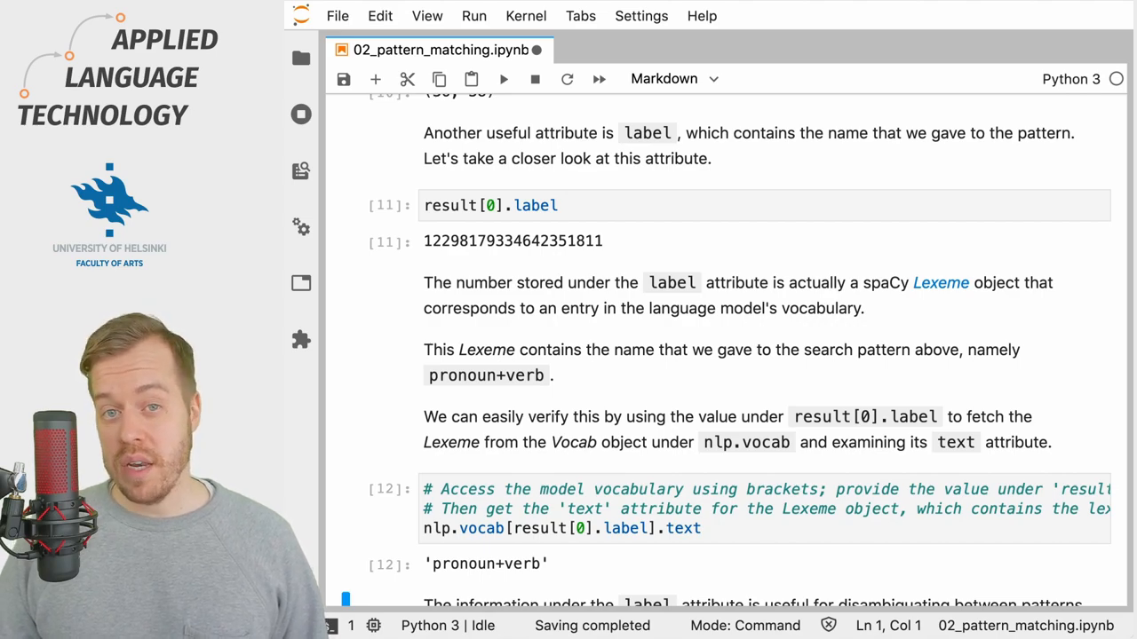
# Move through the operators explanation and enter edit mode in the pronoun_aux_verb pattern cell
pyautogui.scroll(-3)
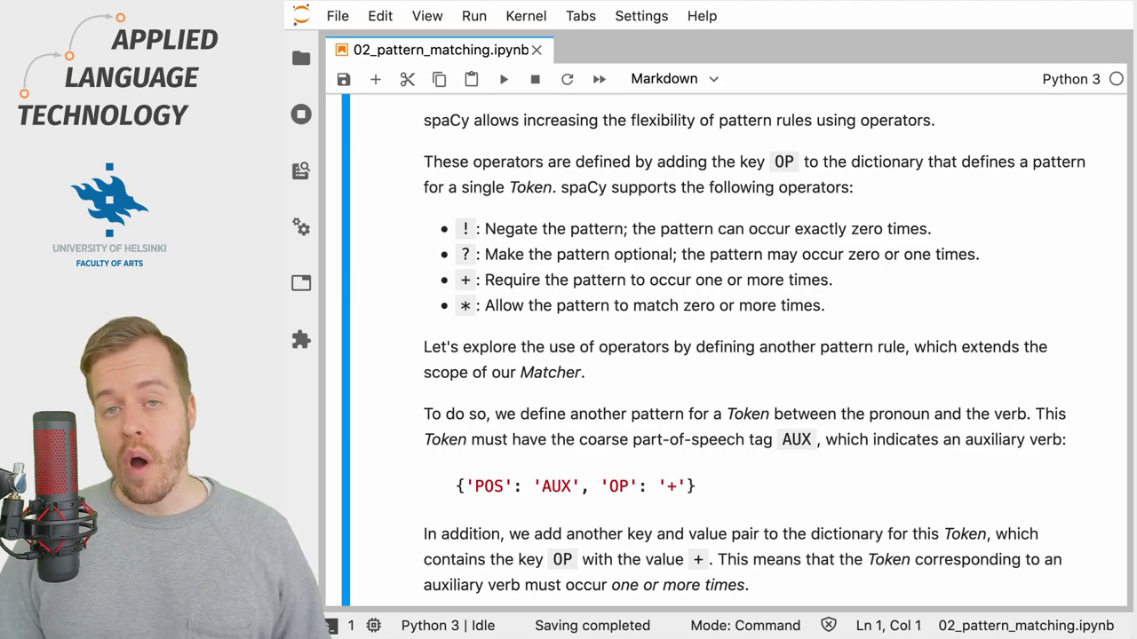
pyautogui.scroll(-3)
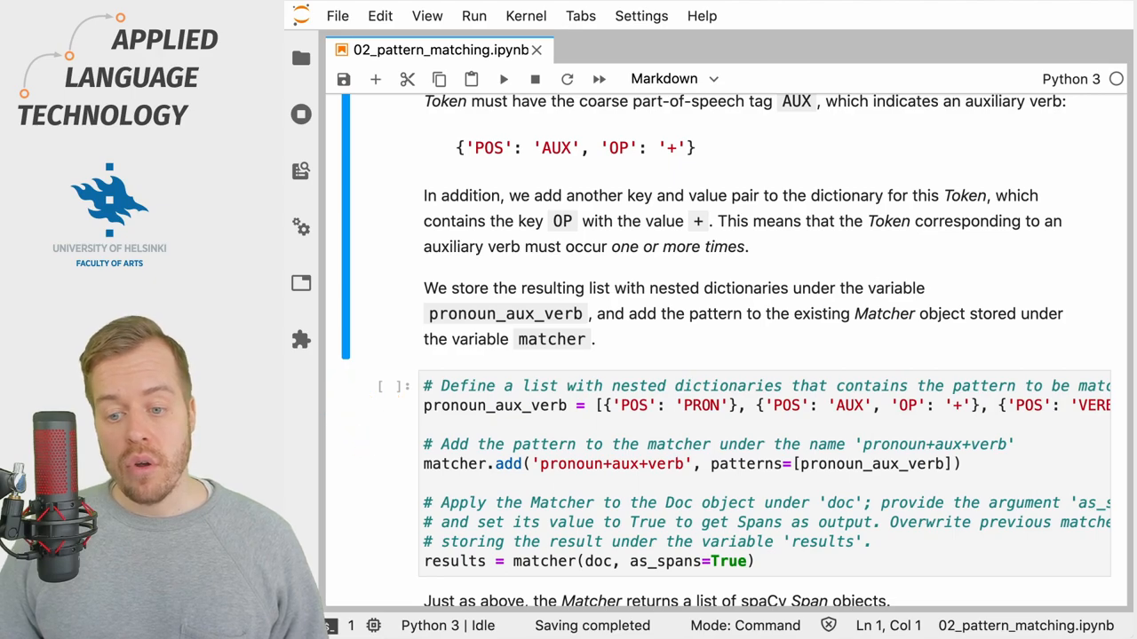
pyautogui.click(613, 444)
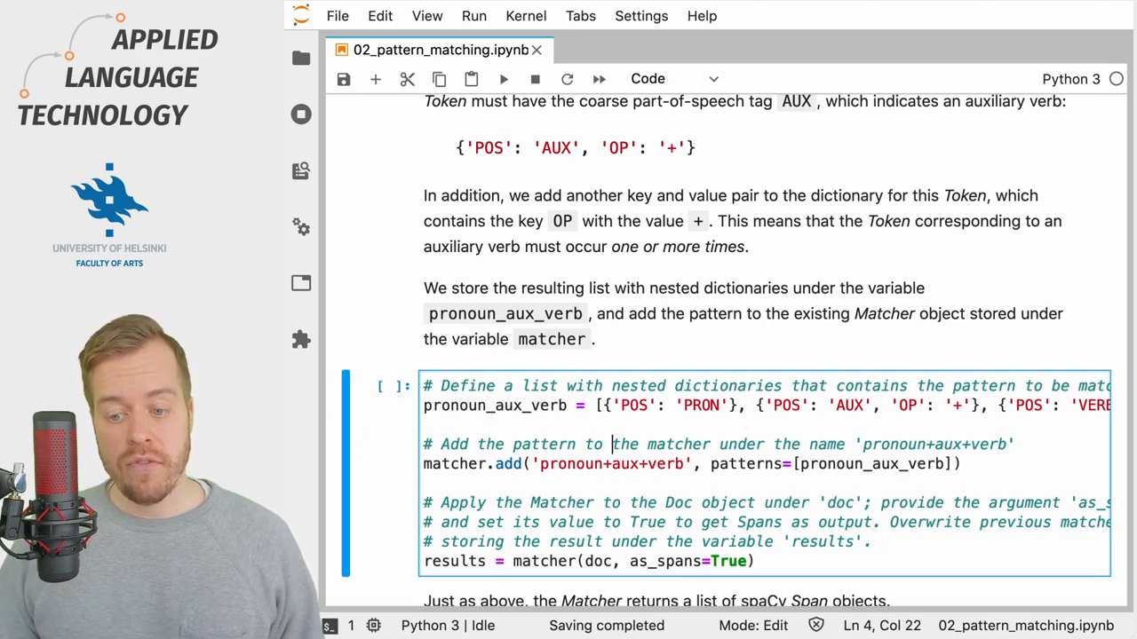